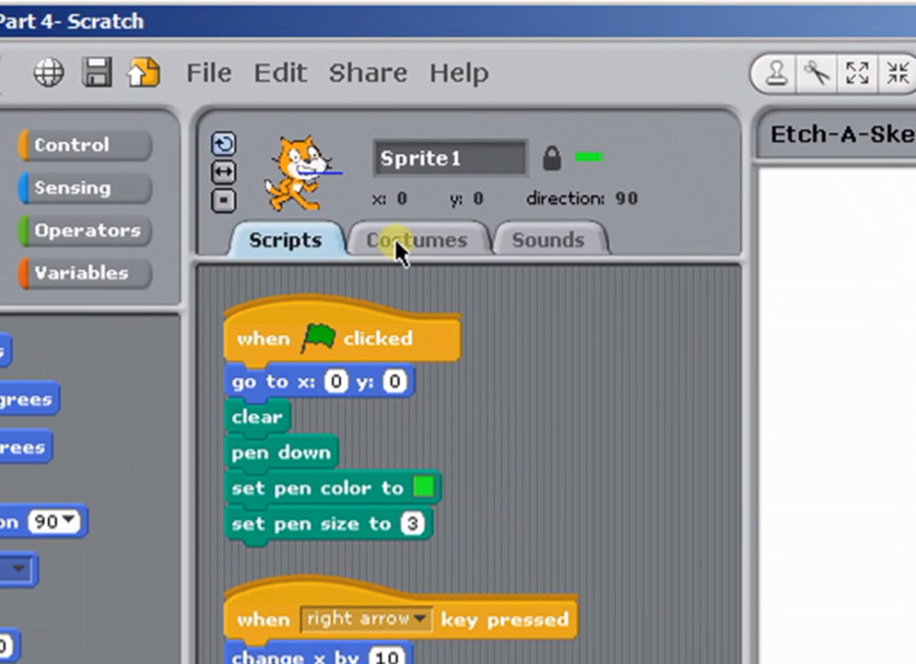
Show Sprite1's costume list with its two cat costumes
left_click(415, 239)
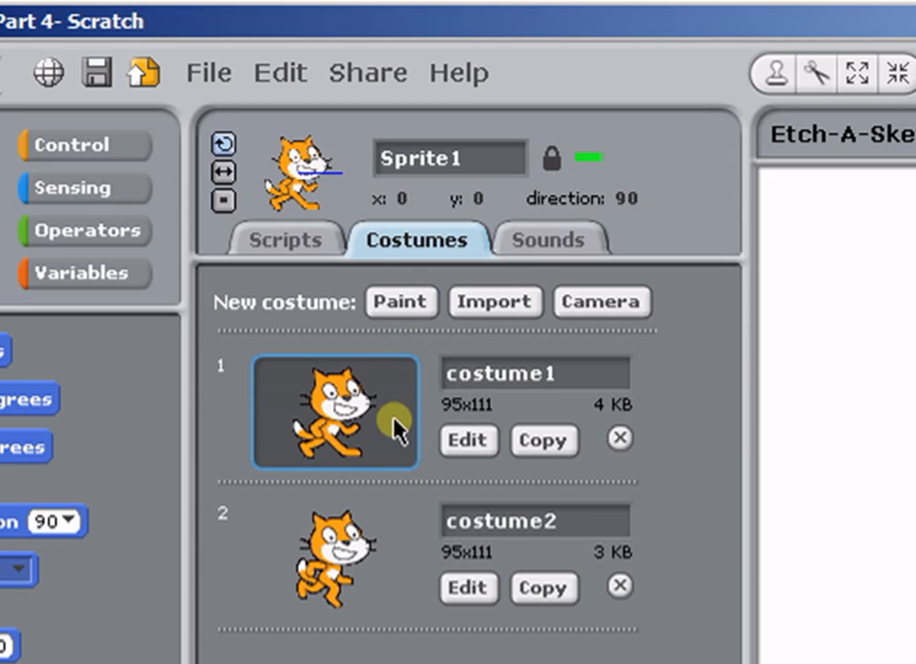
mouse_move(369, 608)
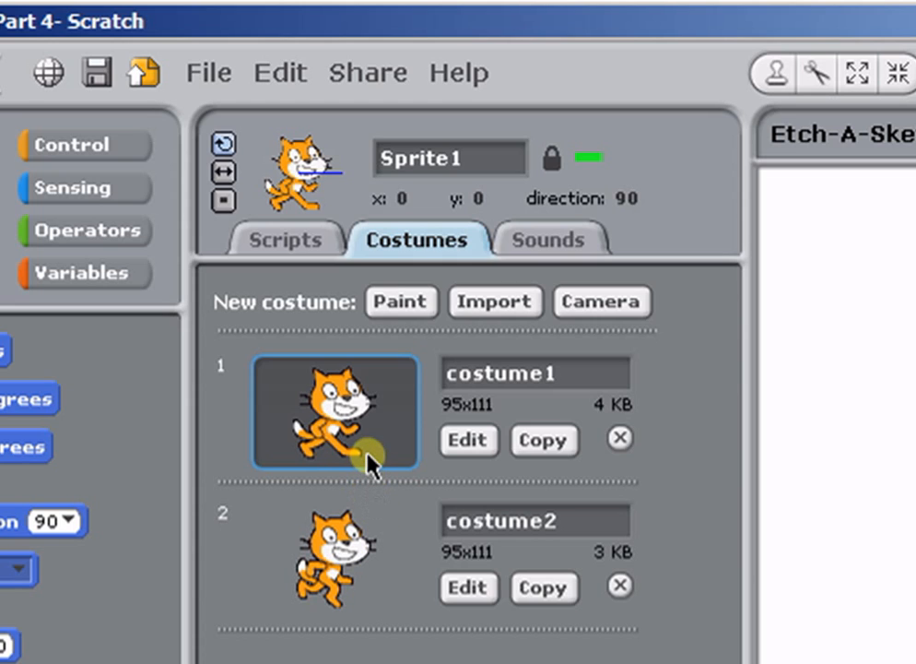
mouse_move(383, 581)
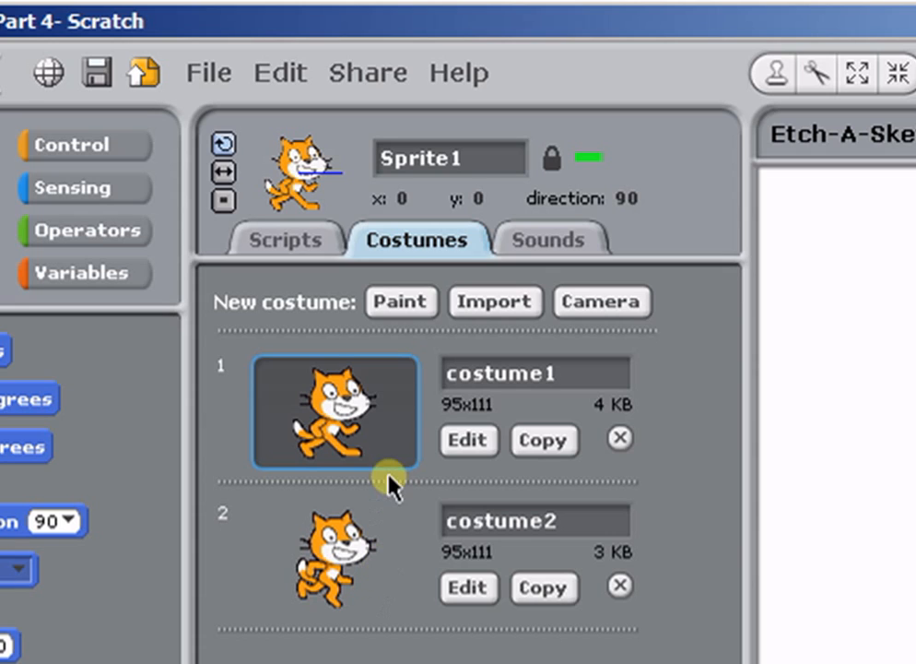
mouse_move(389, 446)
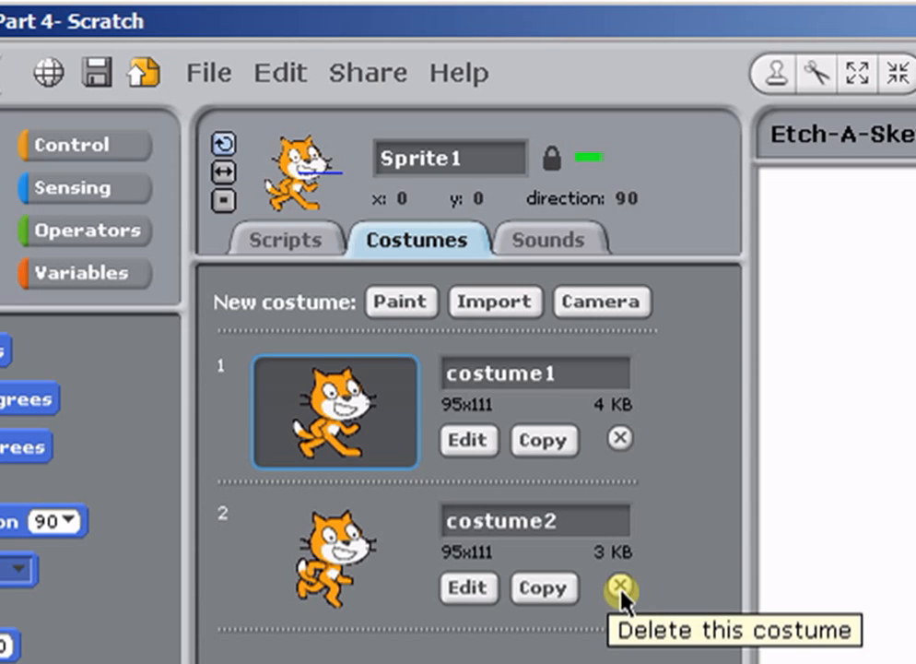
Delete costume2 and open costume1 in the Paint Editor
left_click(623, 588)
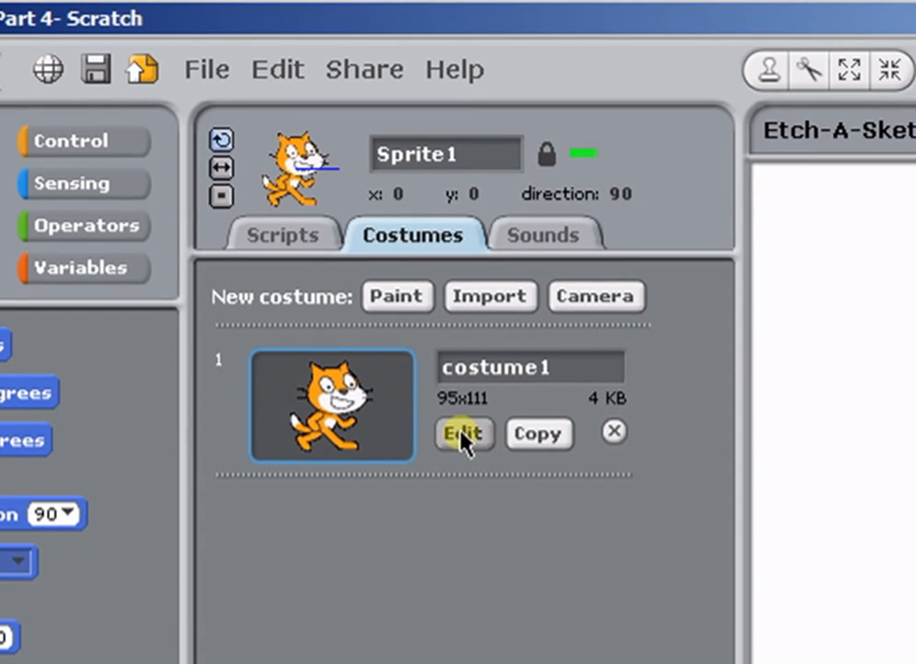
left_click(463, 433)
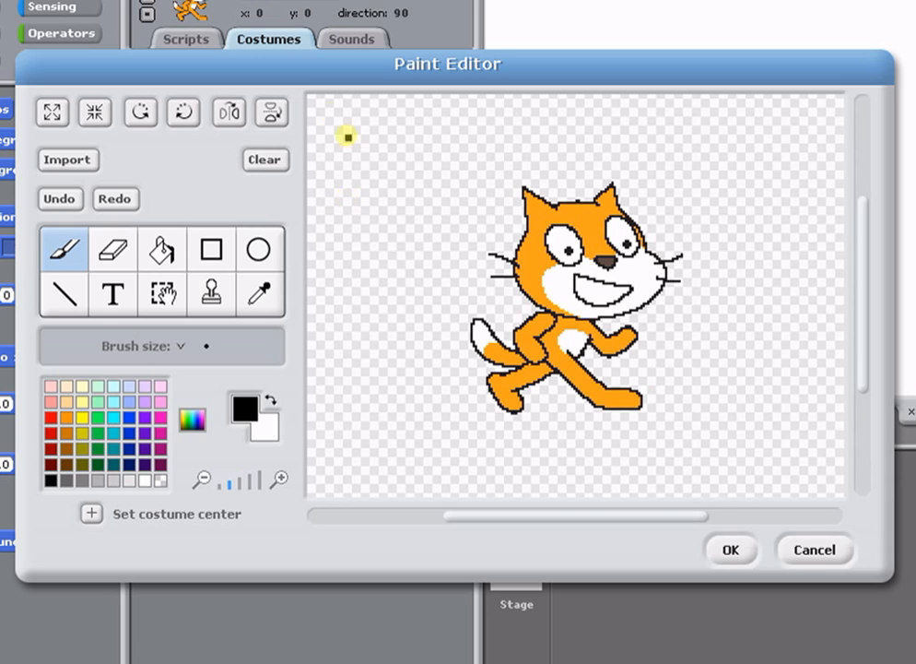
left_click(92, 112)
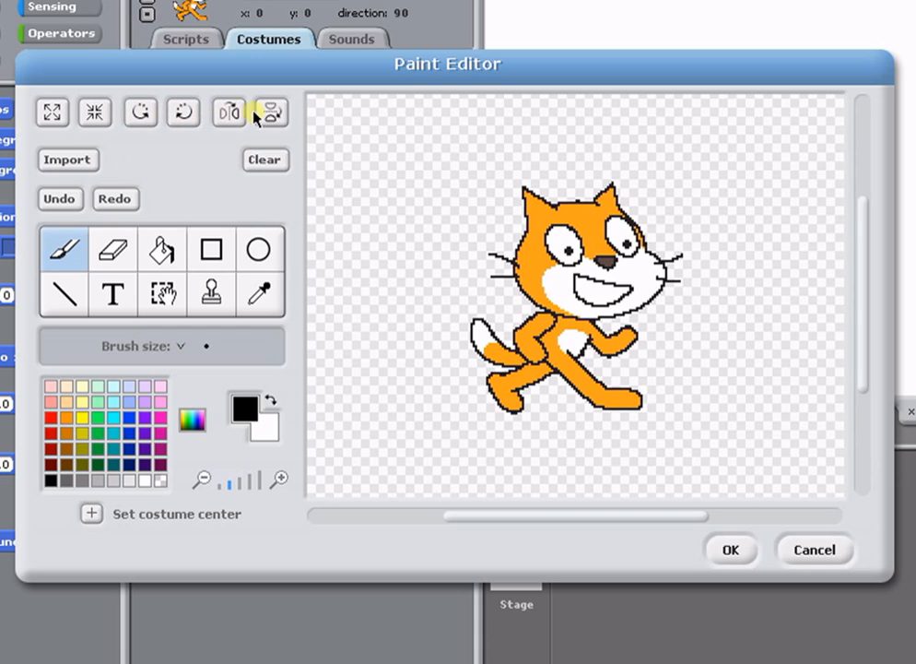
mouse_move(268, 112)
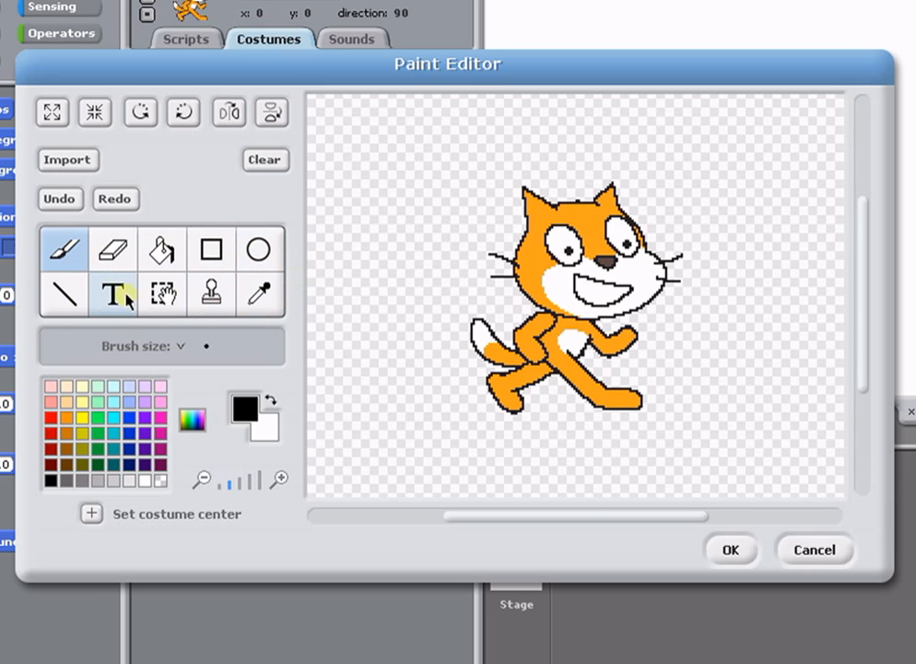
mouse_move(113, 293)
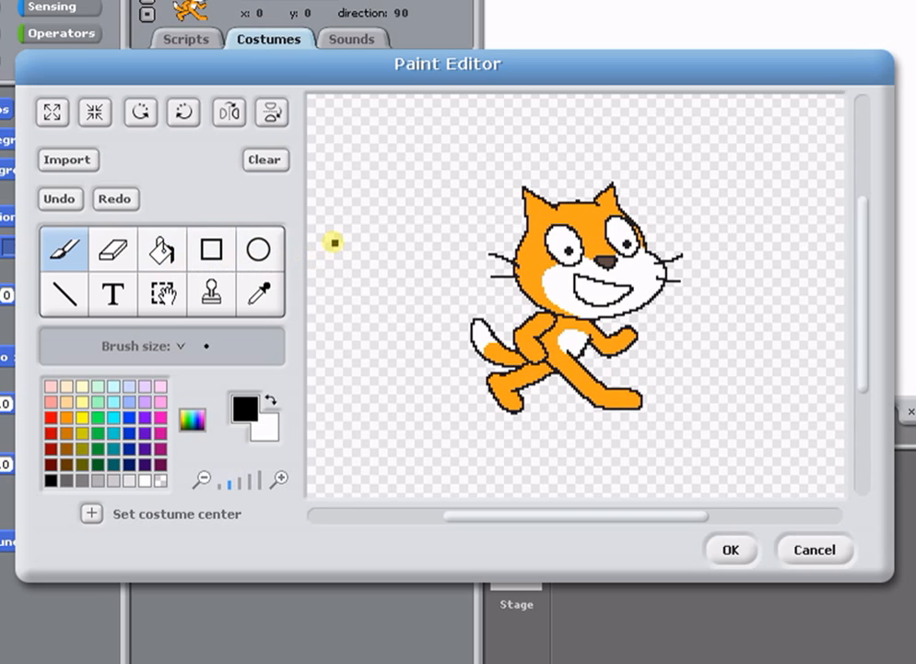
mouse_move(267, 159)
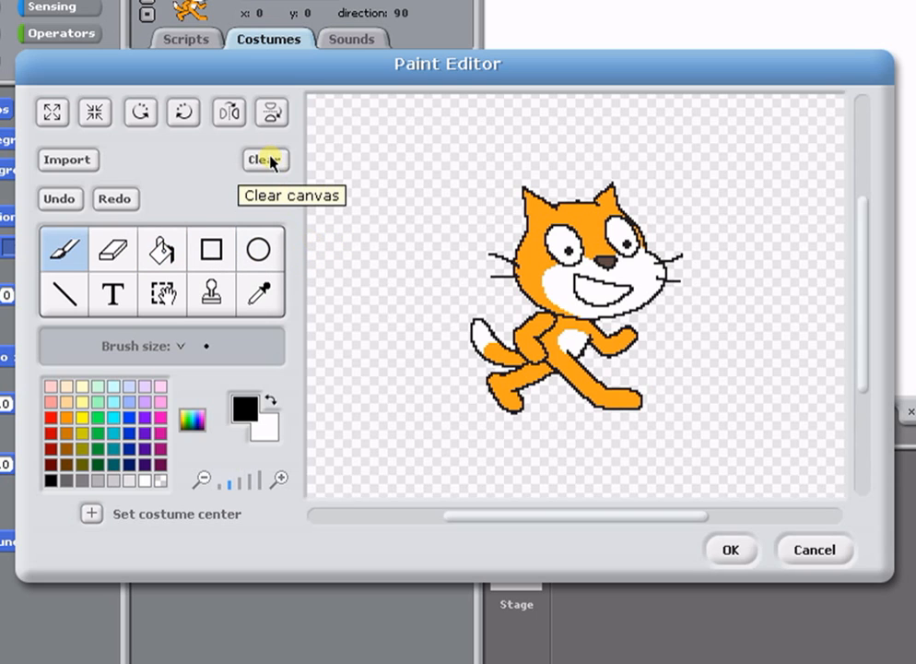
Erase the cat from costume1 and zoom in on the blank canvas
left_click(265, 160)
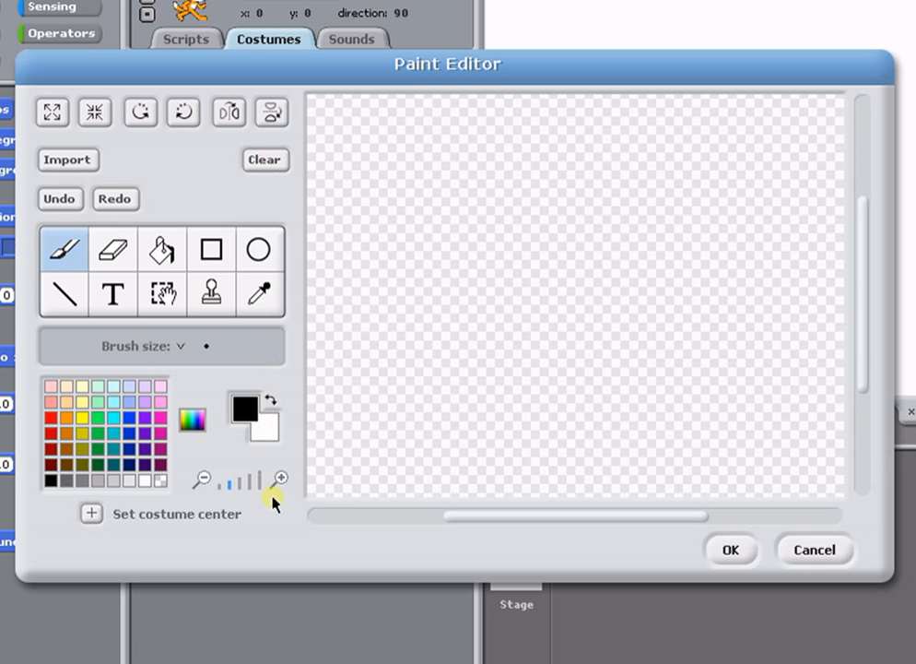
mouse_move(281, 477)
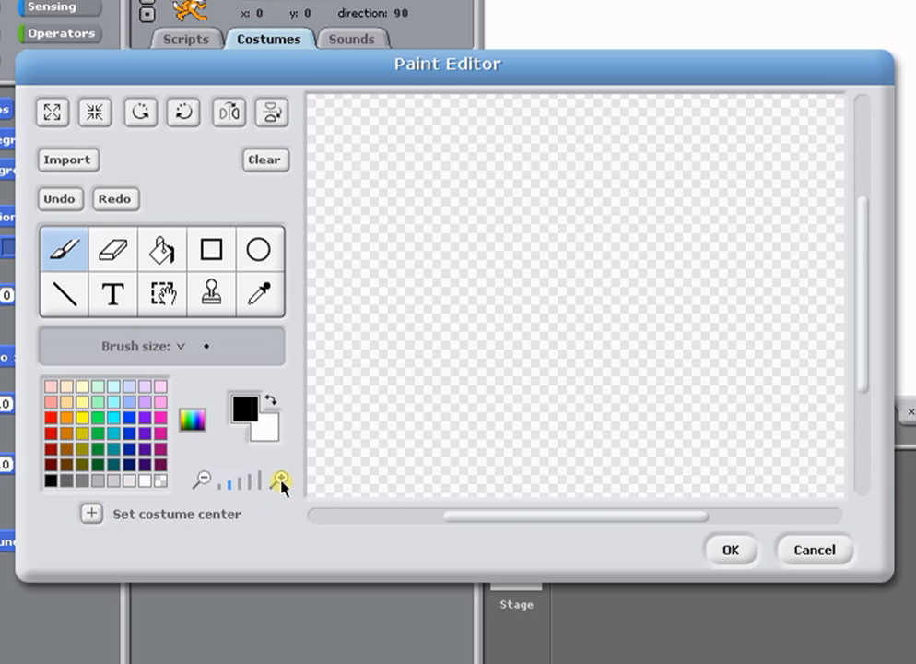
left_click(282, 477)
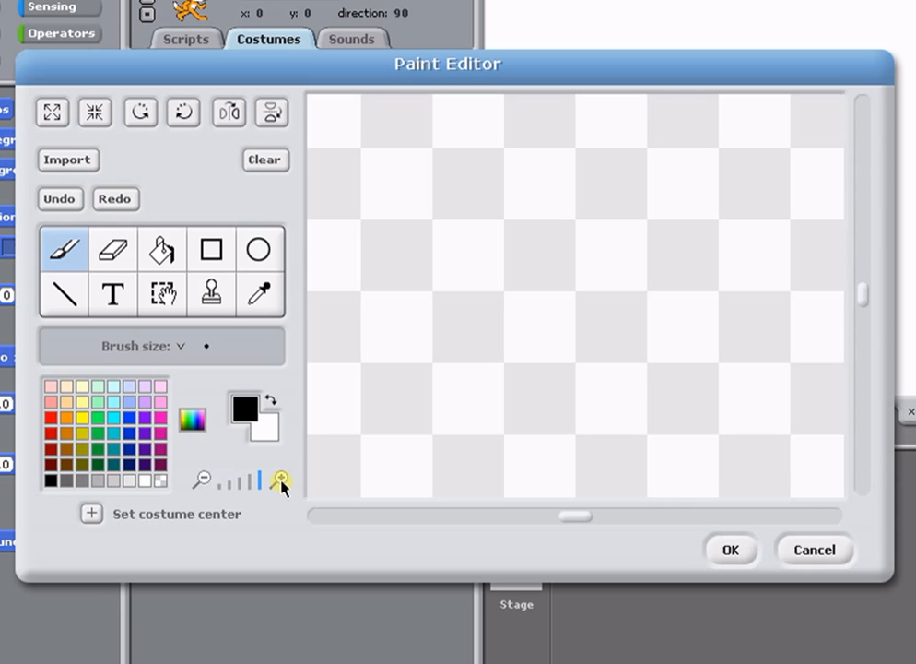
mouse_move(267, 483)
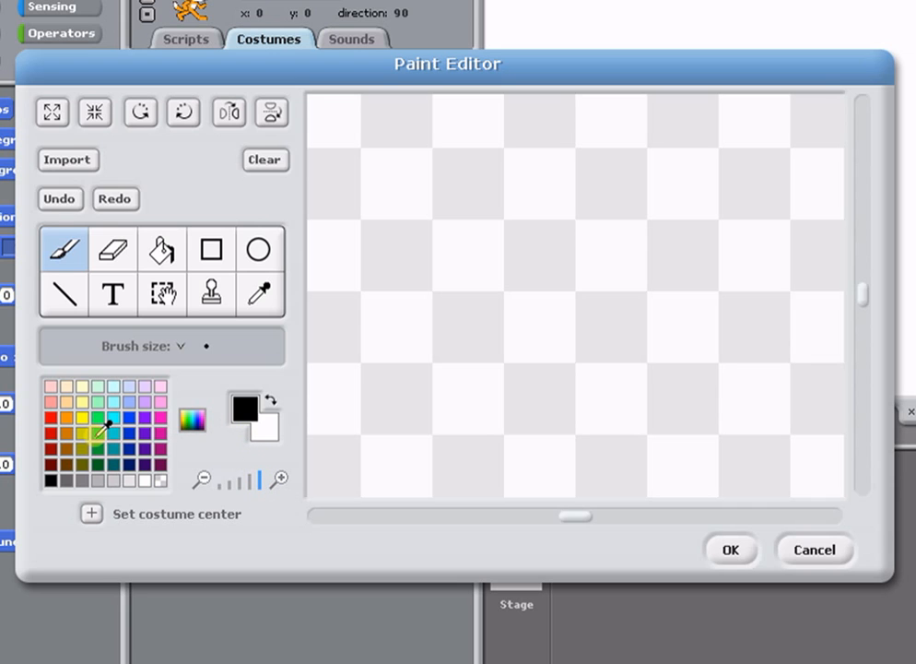
Choose green as the paint colour and select the filled rectangle tool
left_click(99, 429)
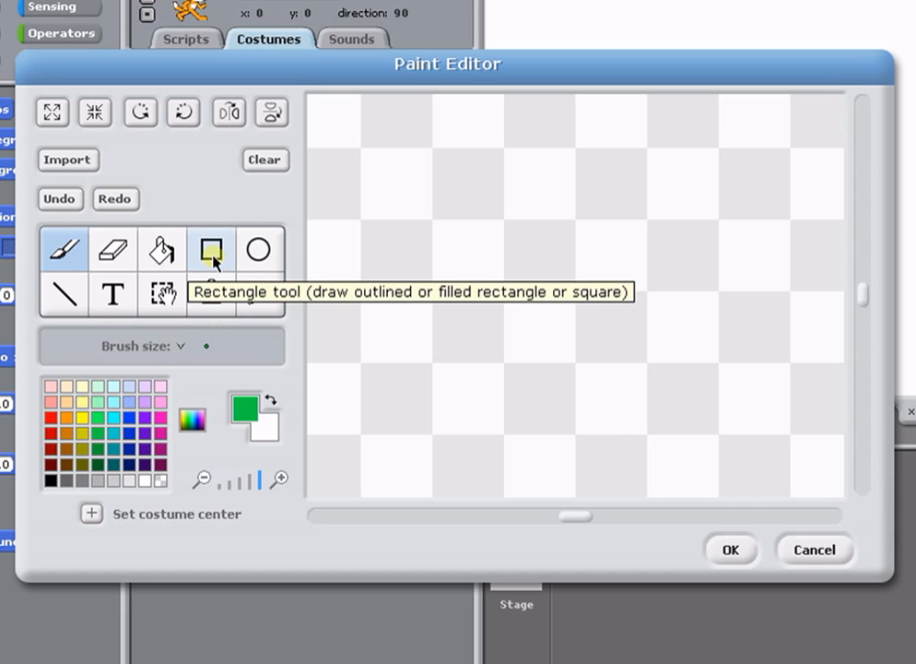
left_click(211, 249)
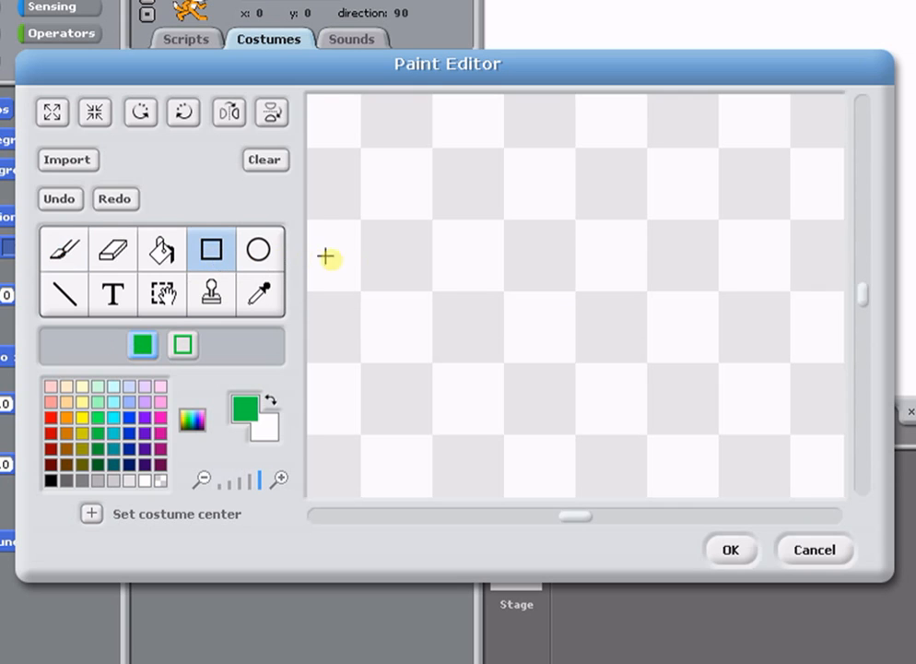
mouse_move(417, 219)
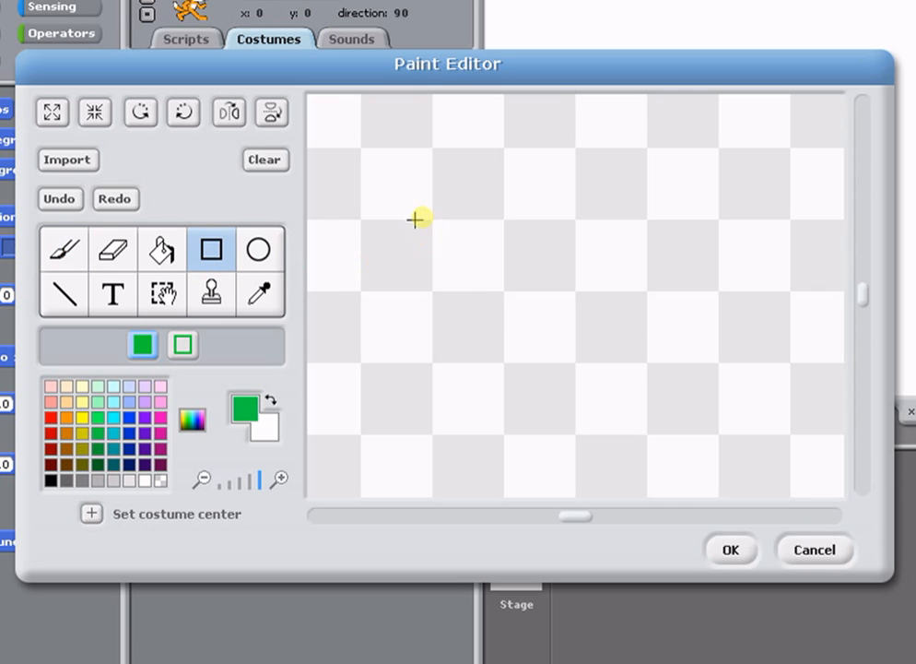
mouse_move(414, 275)
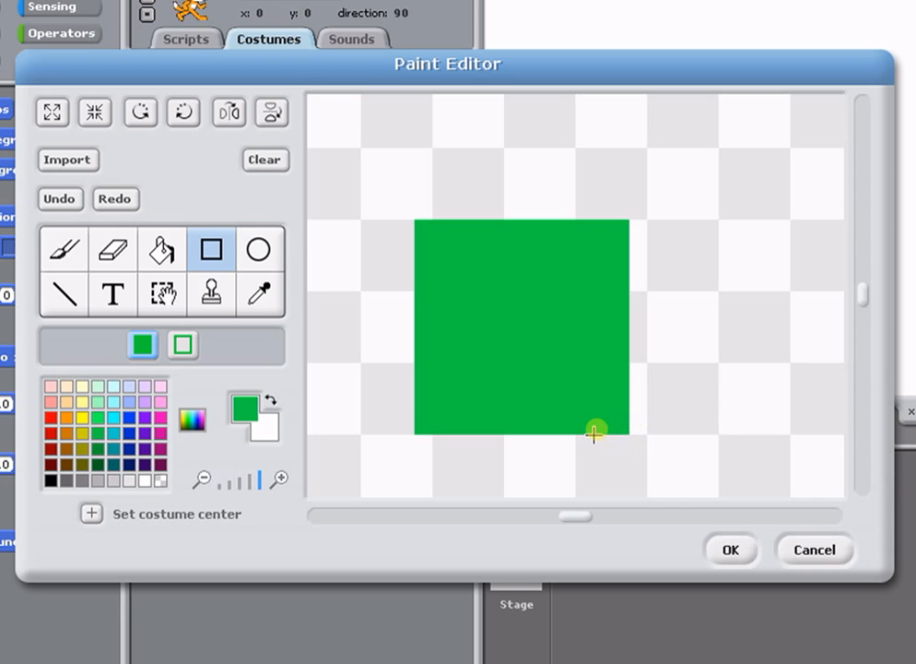
mouse_move(161, 250)
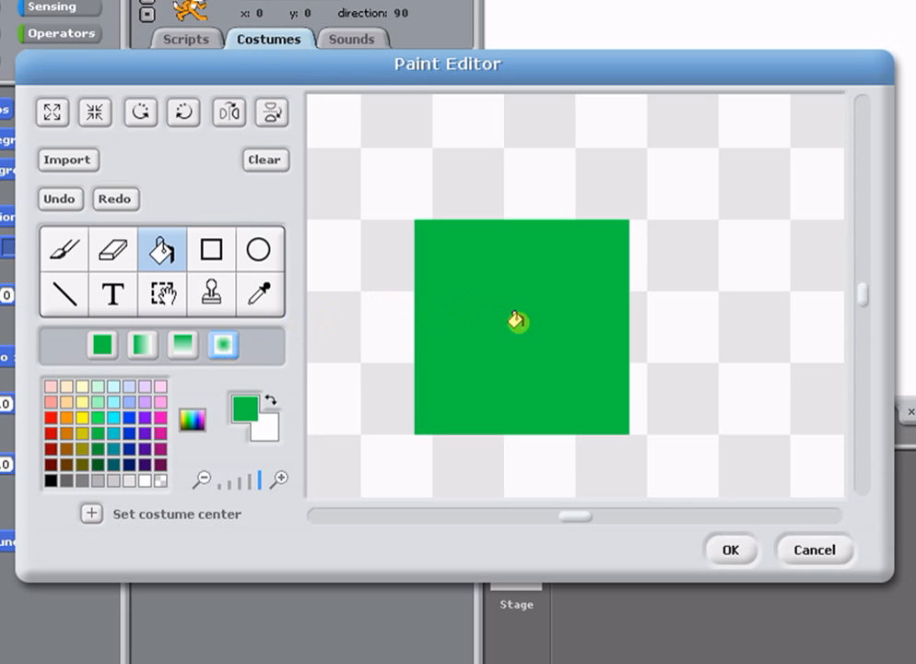
Fill the green square's centre with a radial gradient to make a fuzzy dot
left_click(514, 320)
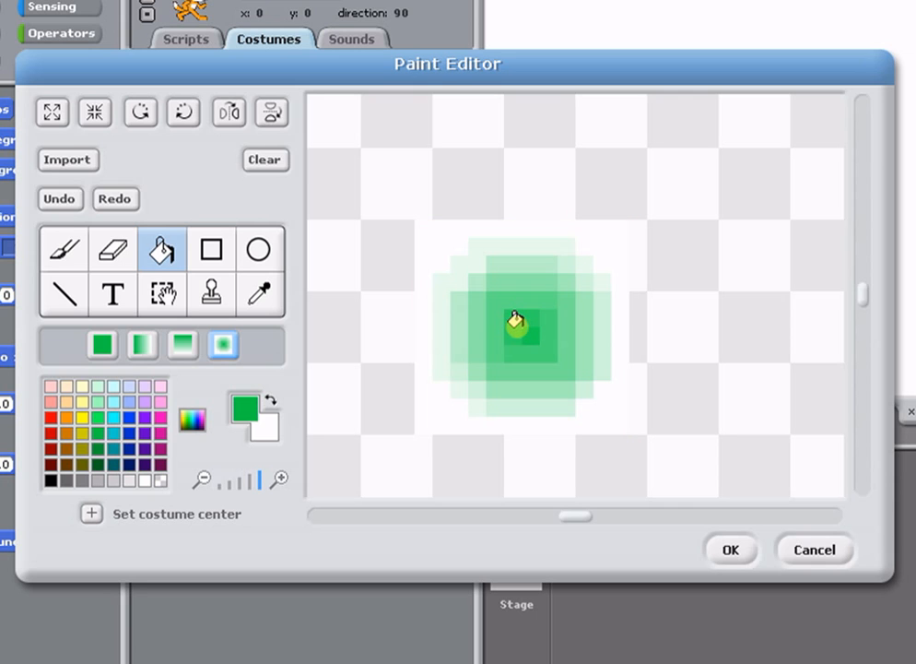
left_click(516, 332)
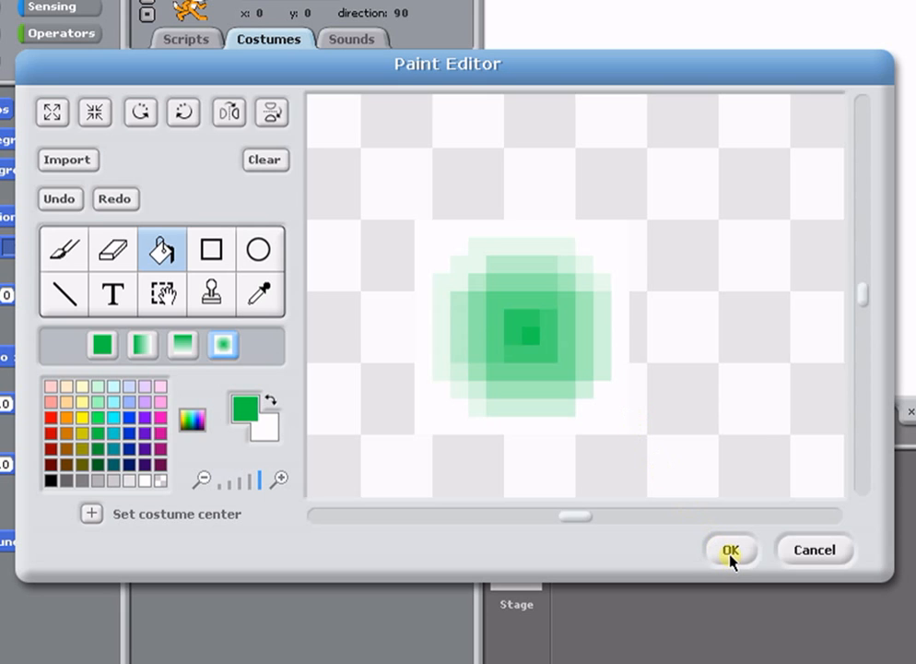
Save the green-dot costume, then run the game to draw green lines
left_click(733, 551)
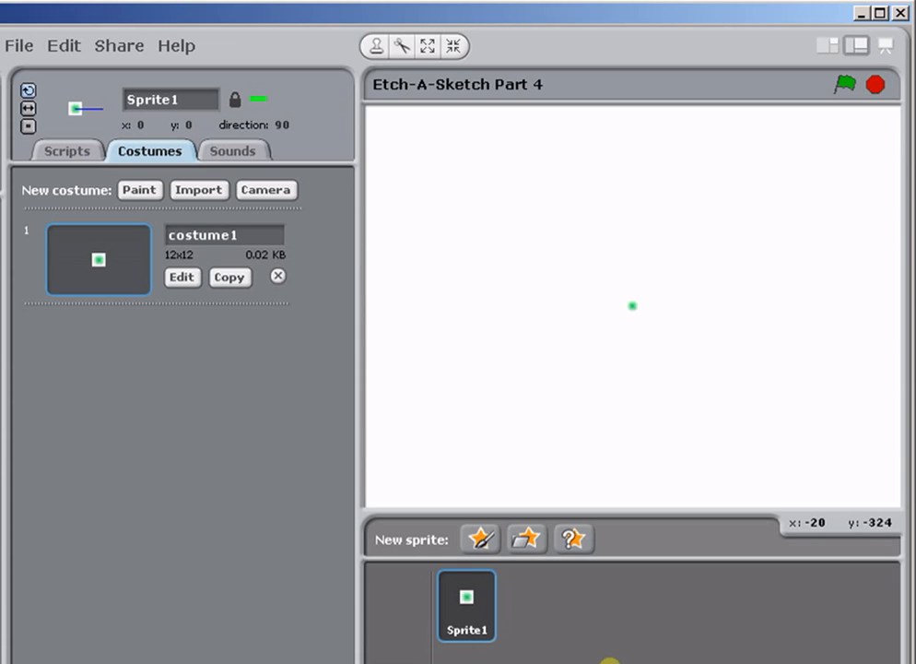
mouse_move(846, 89)
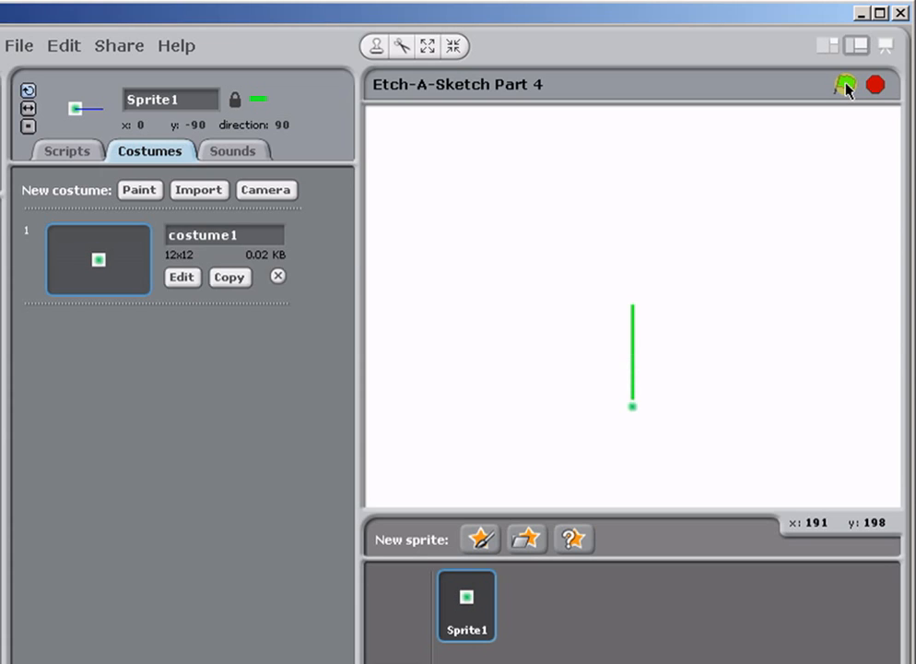
left_click(840, 83)
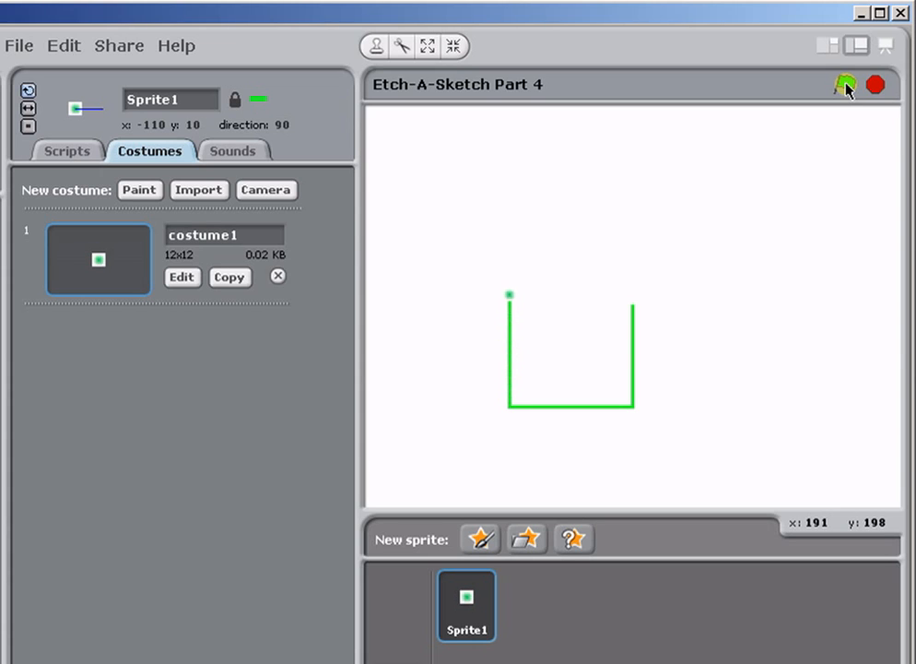
left_click(841, 85)
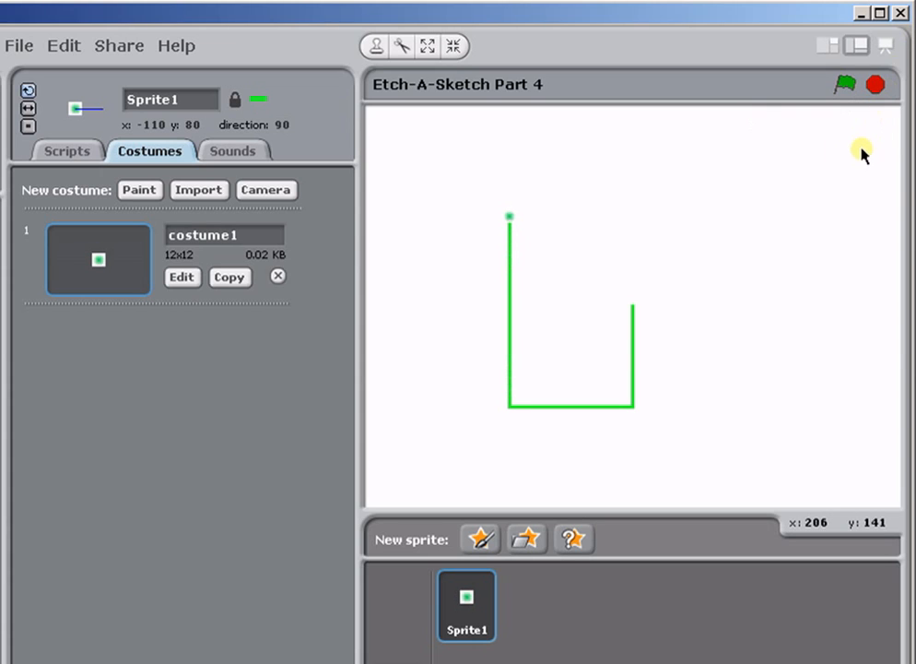
mouse_move(842, 85)
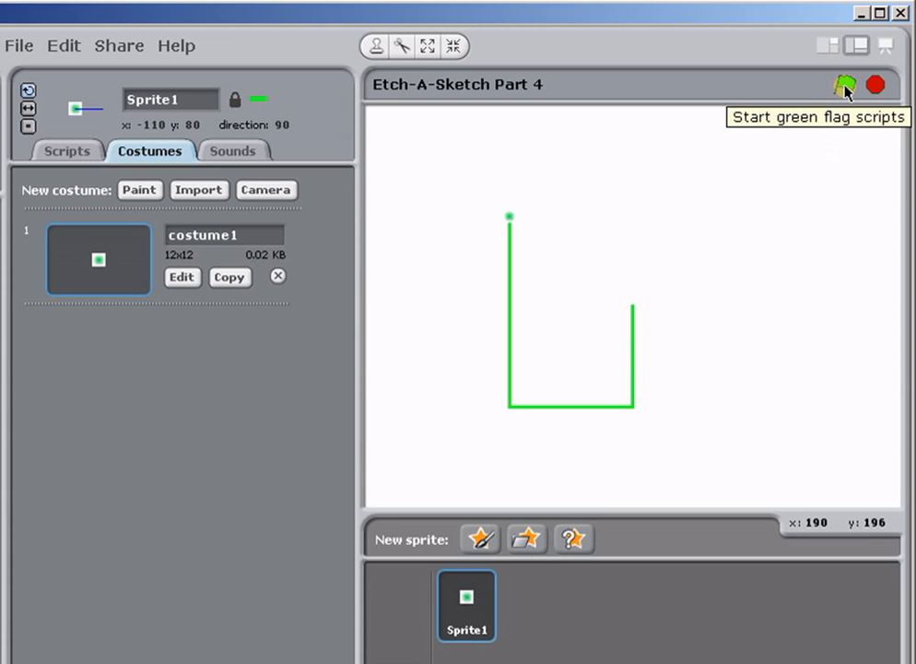
Restart the game to clear the stage and draw a U-shape with a stepped diagonal
left_click(842, 85)
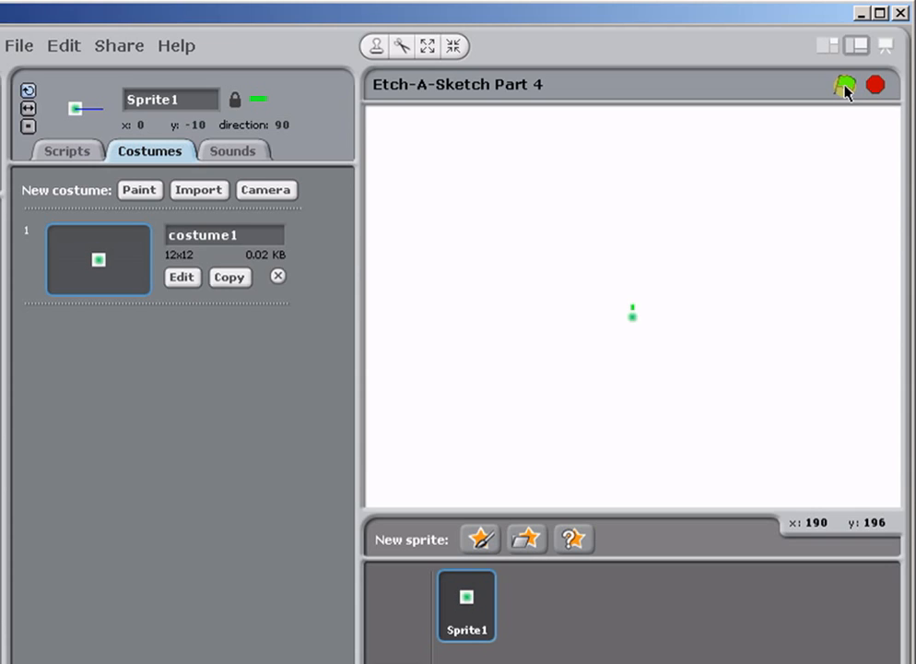
left_click(843, 82)
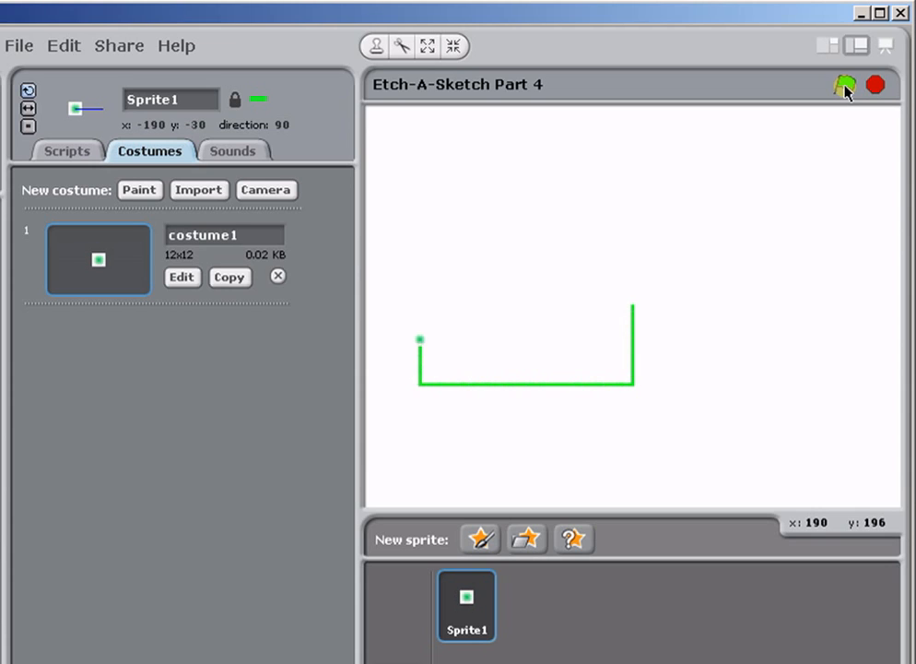
left_click(842, 85)
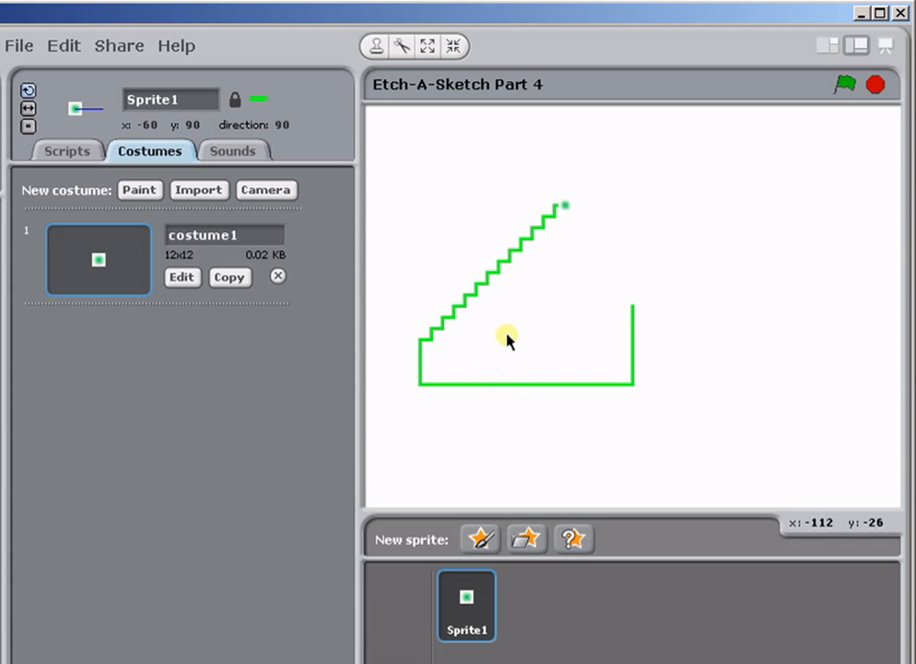
mouse_move(528, 290)
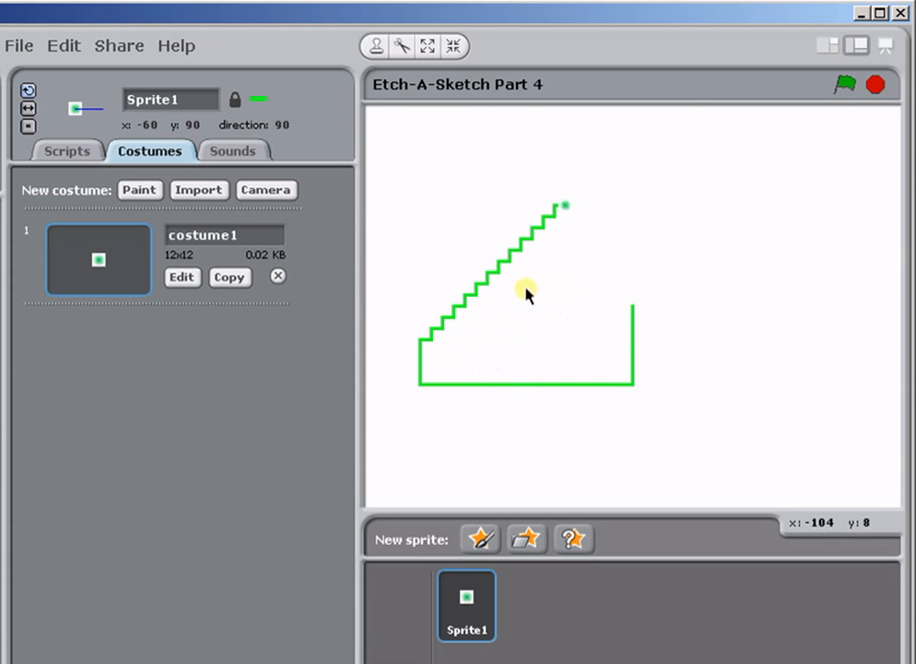
mouse_move(576, 244)
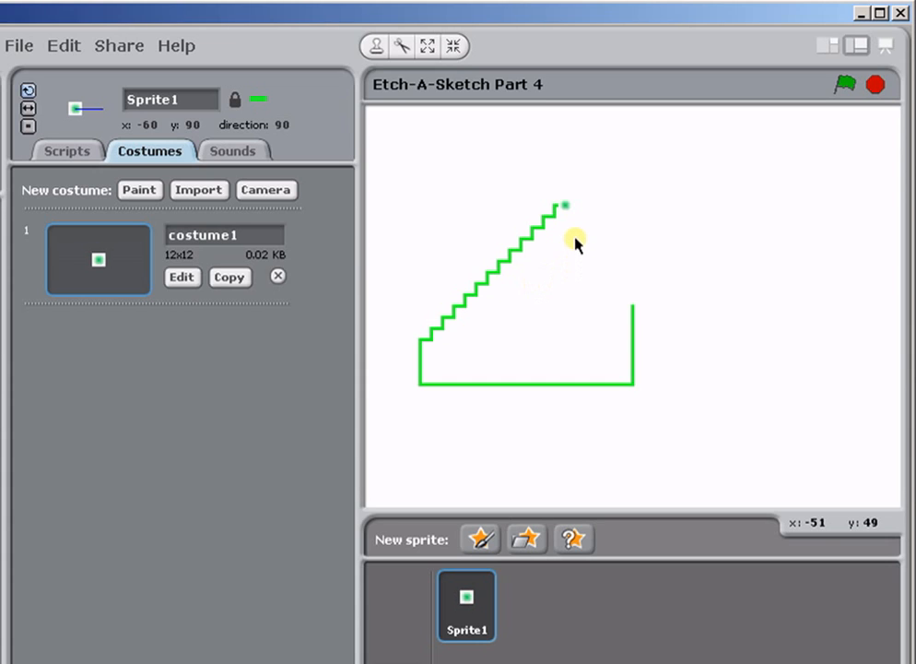
mouse_move(470, 351)
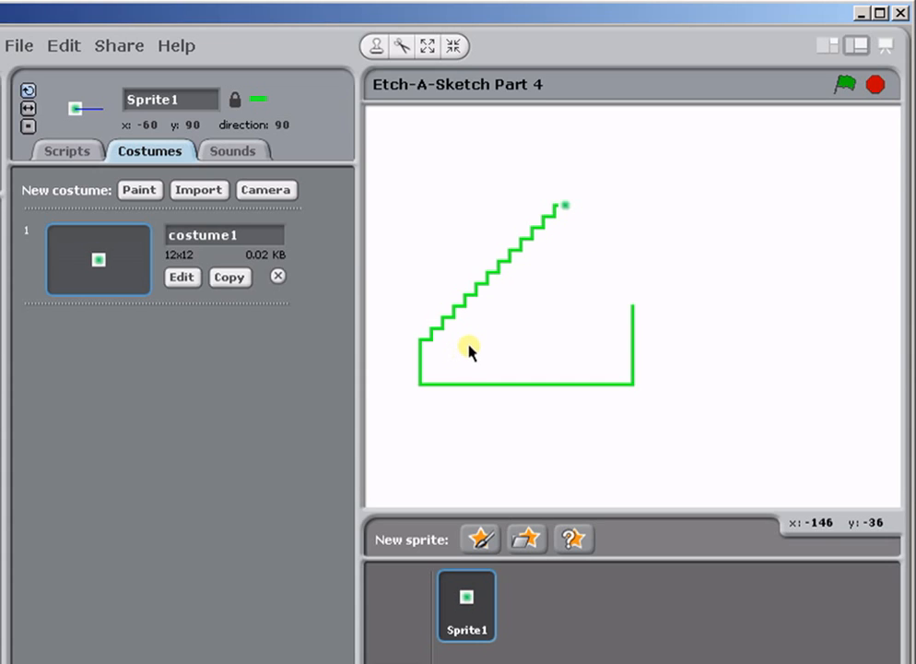